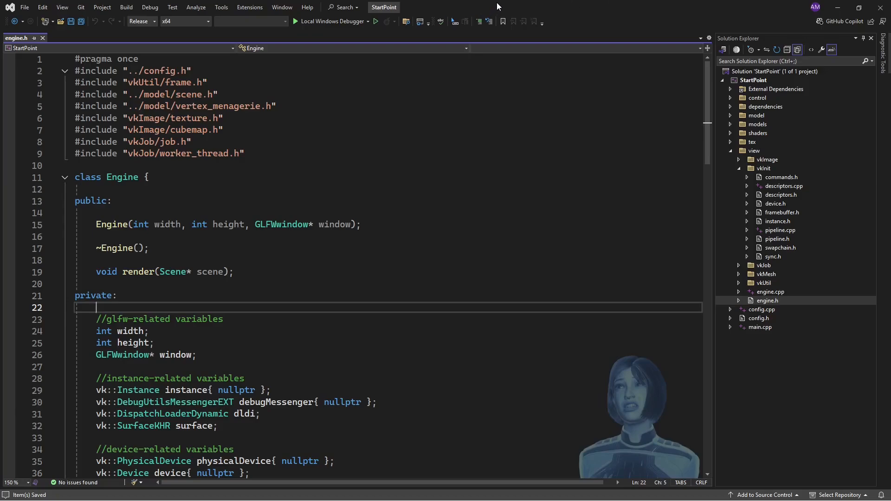
mouse_move(557, 181)
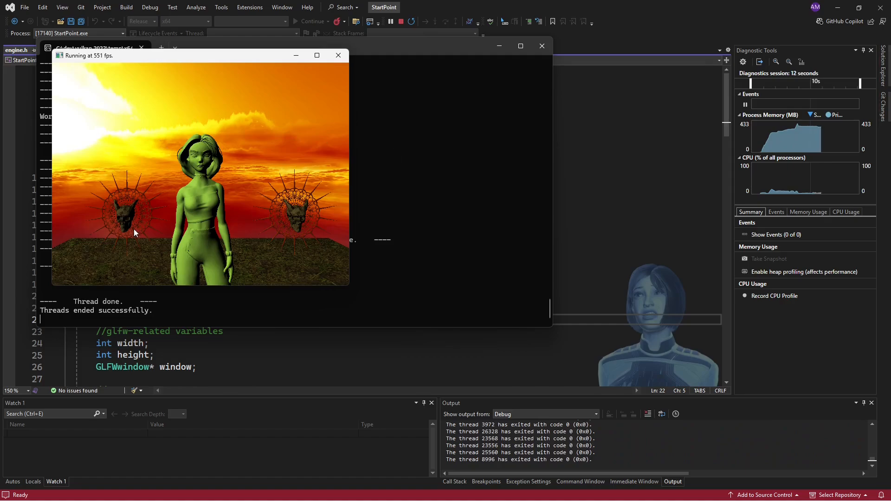
mouse_move(382, 213)
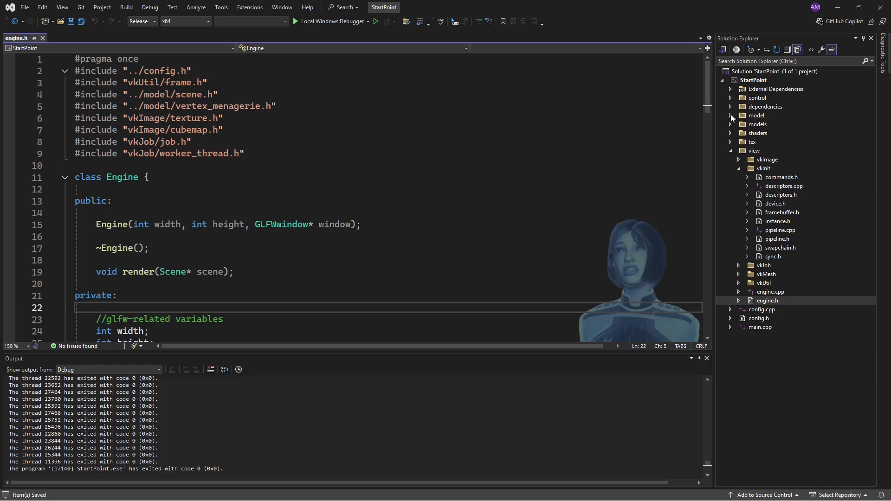
- In vertex_menagerie.h, rename VertexMenagerie's vertexBuffer member to buffer
left_click(732, 115)
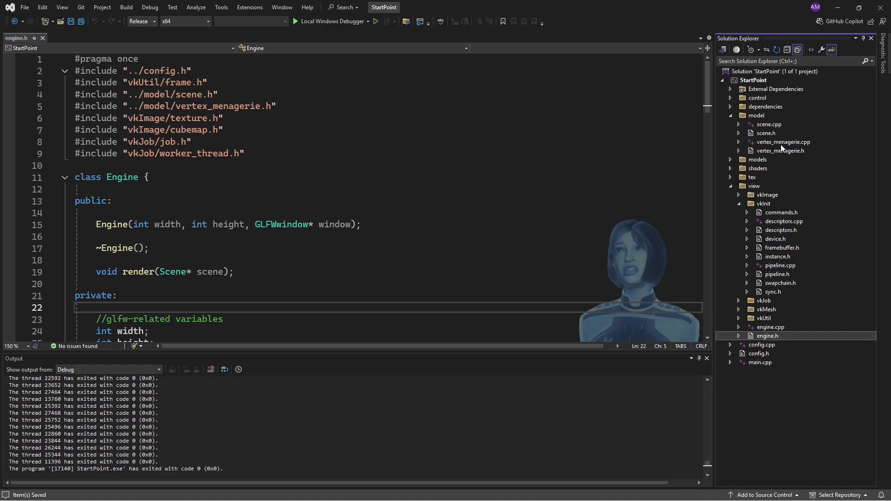
double_click(782, 151)
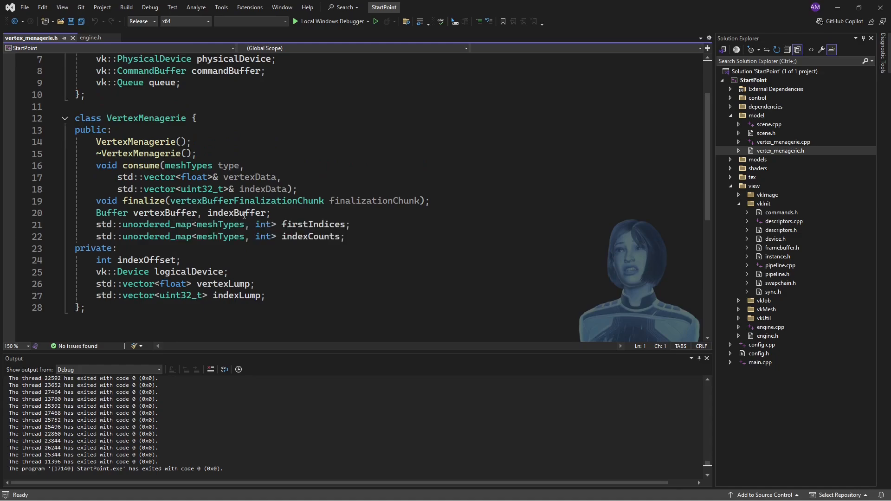
double_click(236, 212)
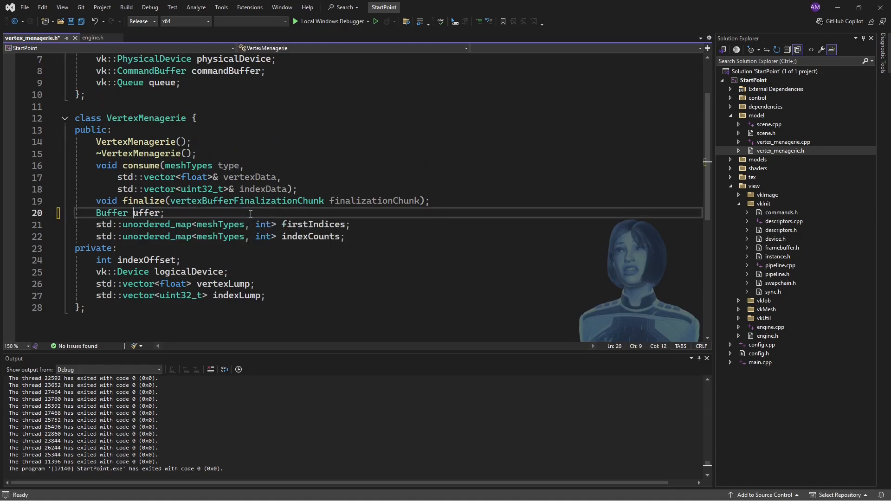
type("b")
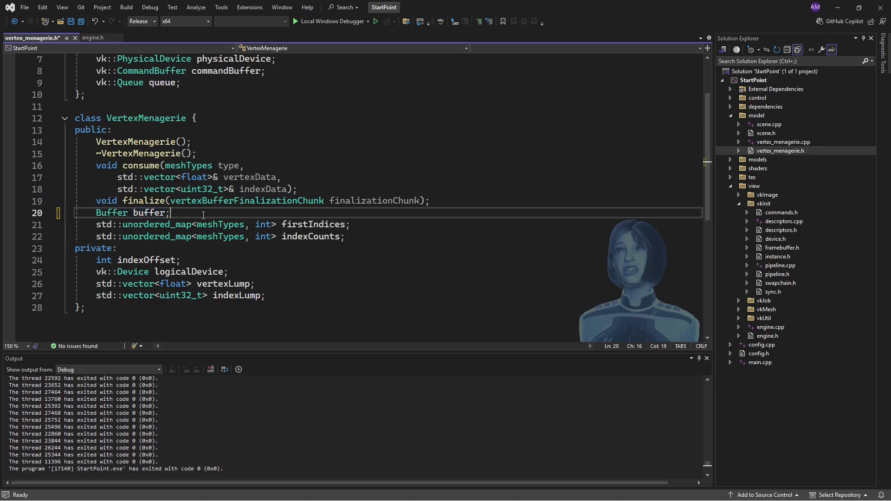
- Declare vk::DeviceSize vertexBufferSize (and start indexBufferSize) beneath the buffer member
type("vk")
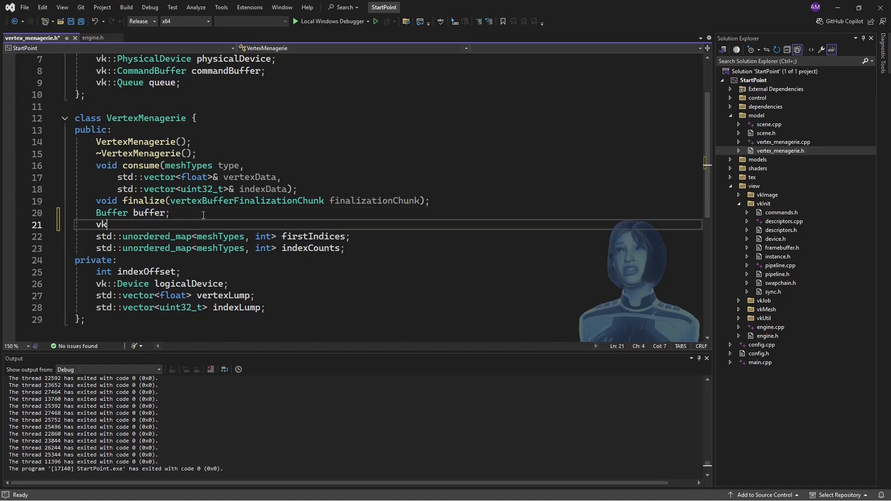
type("::De")
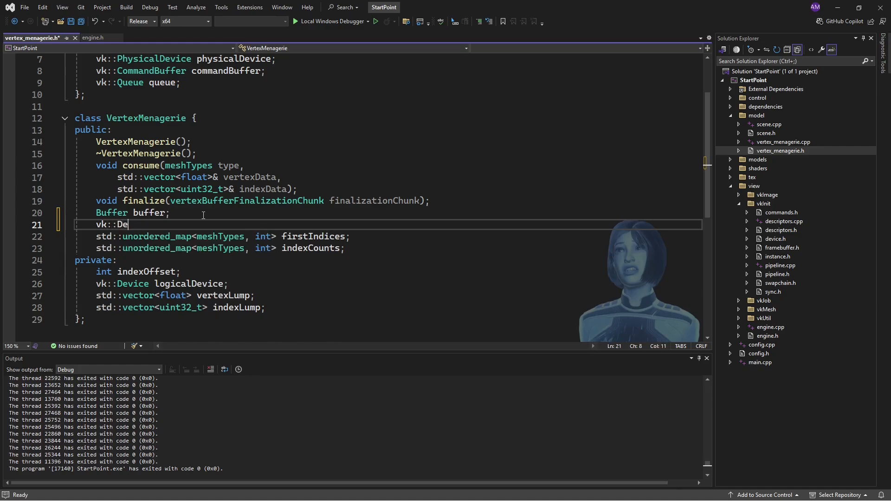
type("vice")
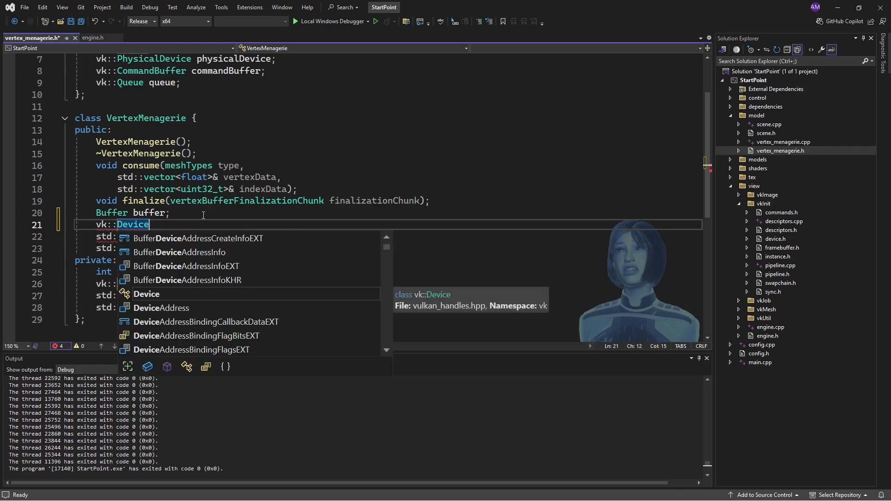
type("Size")
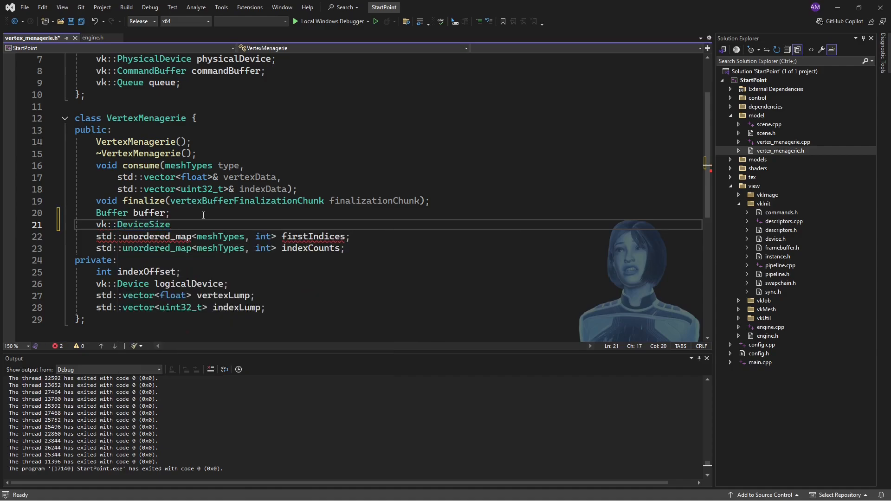
type("vertex")
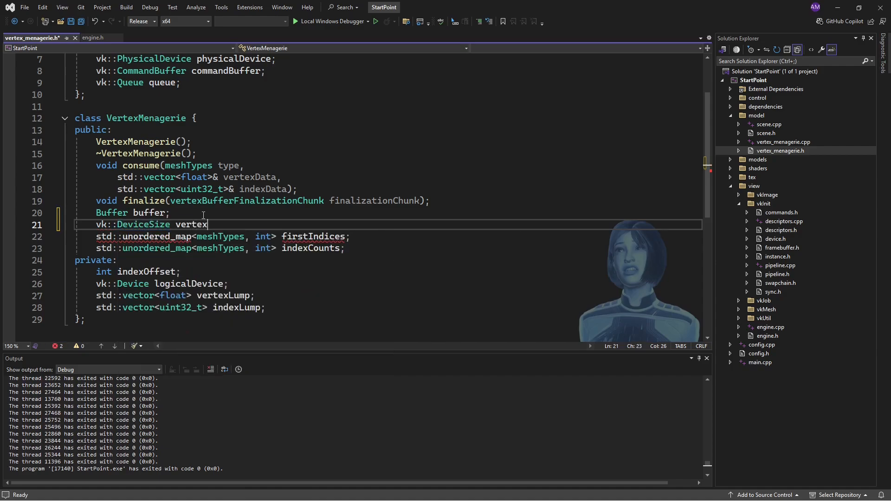
type("BufferSize")
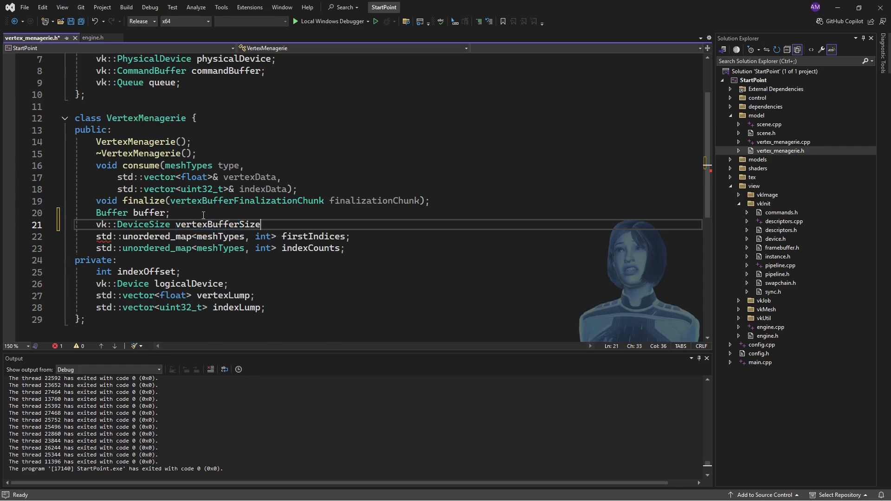
type(", inde")
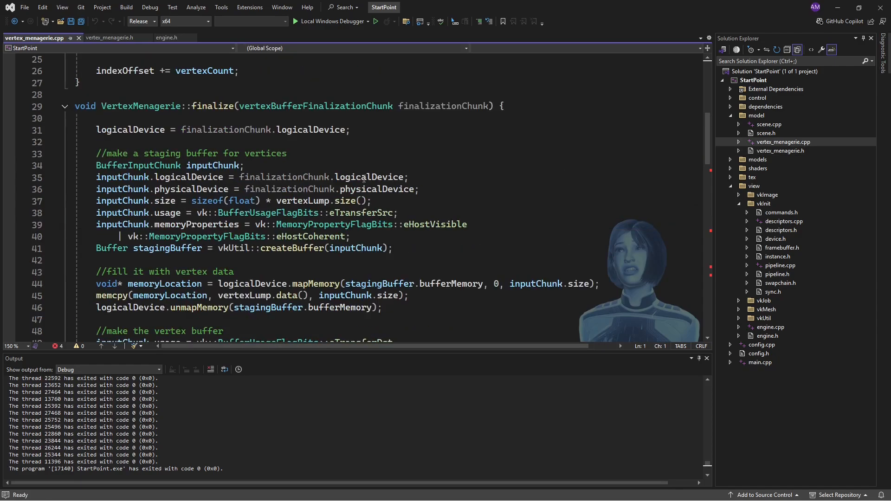
mouse_move(389, 204)
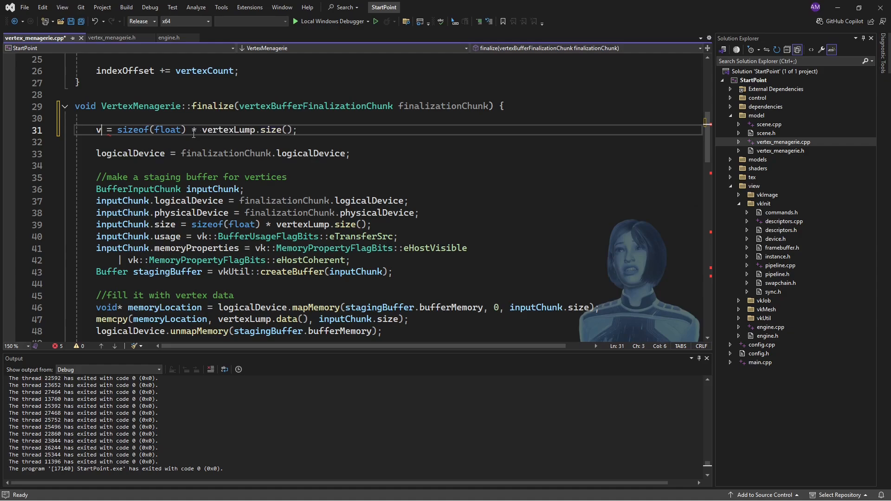
- Begin finalize with vertexBufferSize = sizeof(float) * vertexLump.size() and indexBufferSize using sizeof(uint32_t) * indexLump.size()
type("ertexBufferSize")
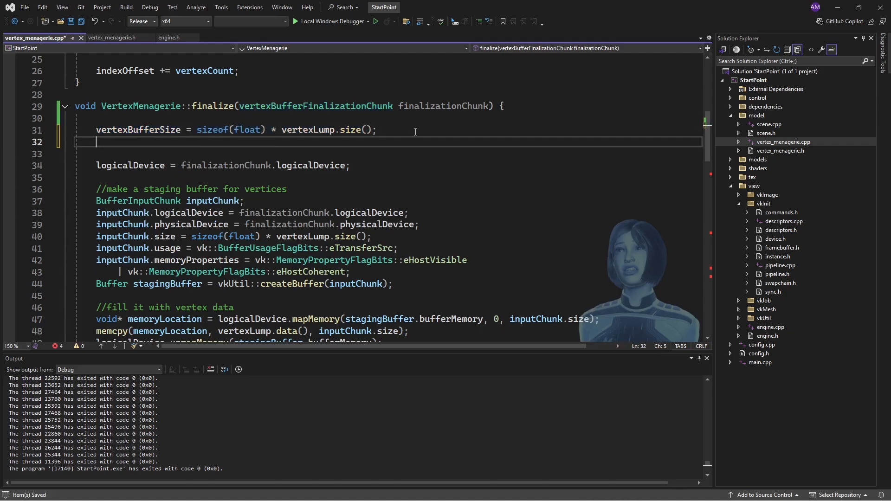
type("indexBufferSize = sizeof(float) * vertexLump.size();")
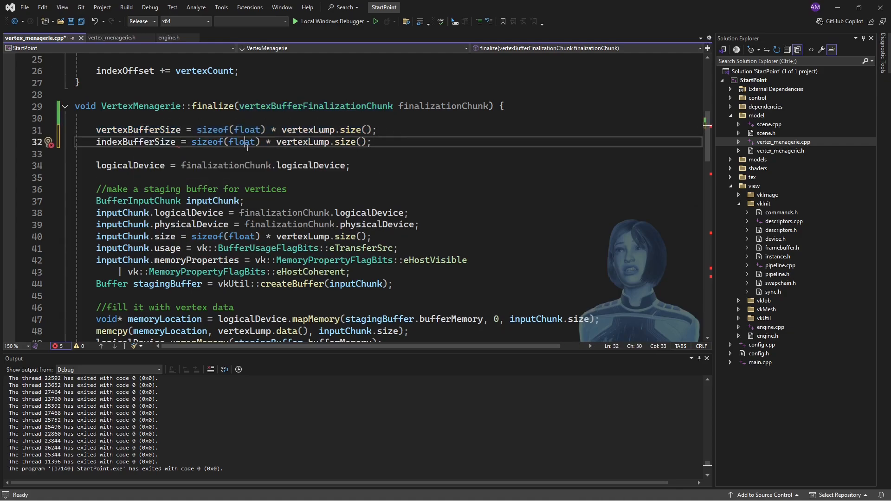
type("uint32_")
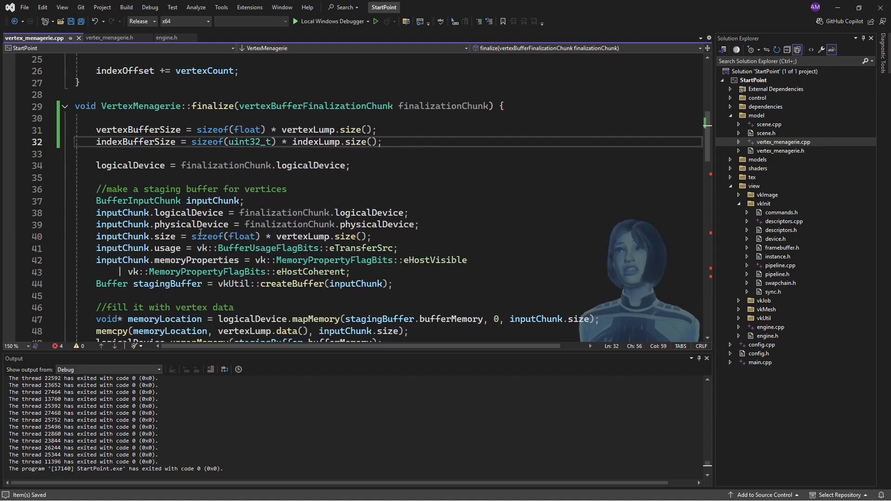
left_click_drag(191, 236, 281, 237)
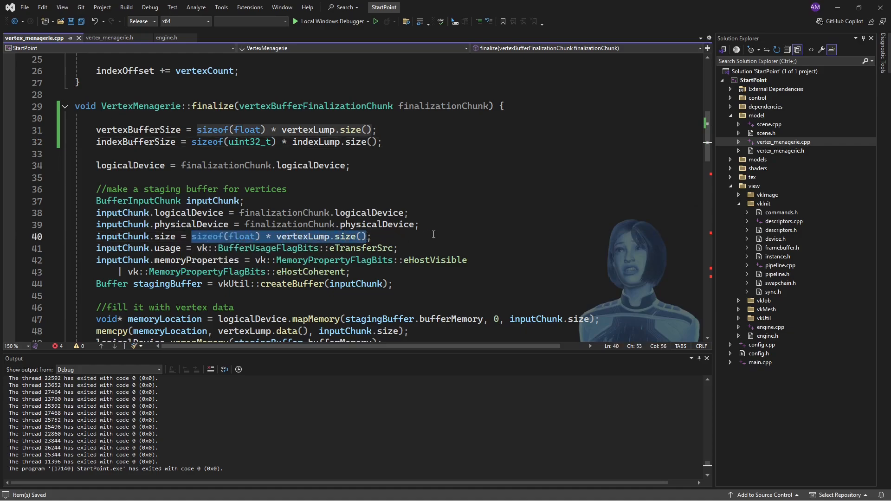
mouse_move(486, 217)
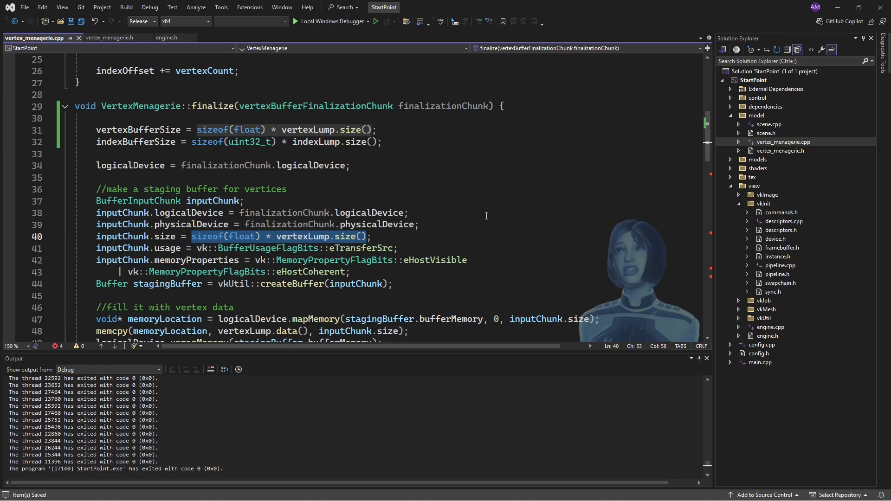
- Set the staging inputChunk.size to vertexBufferSize + indexBufferSize
type("ve")
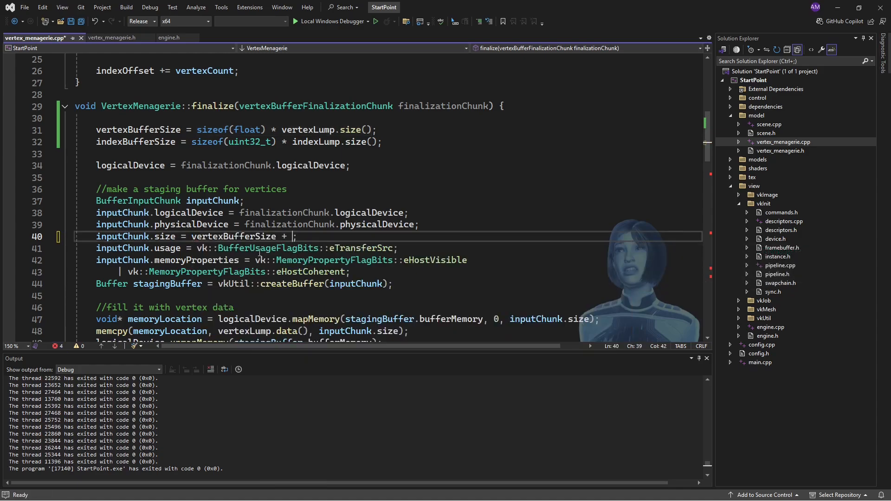
type("indexBufferSize")
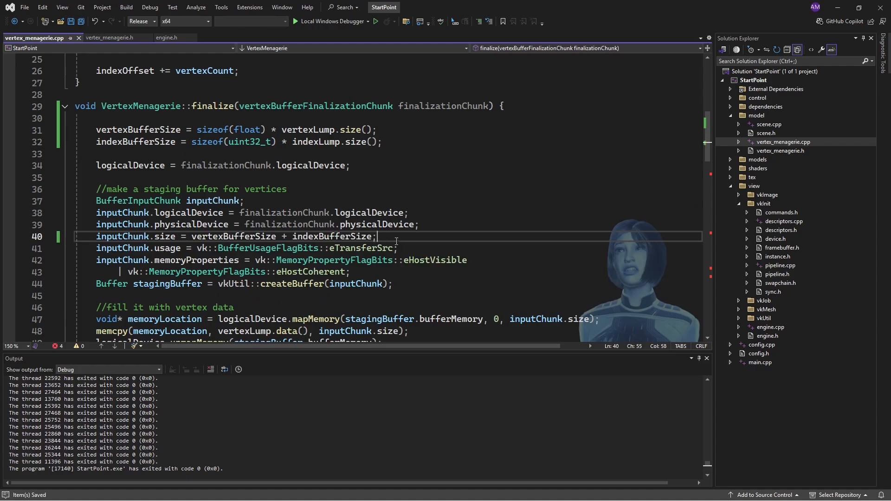
mouse_move(436, 233)
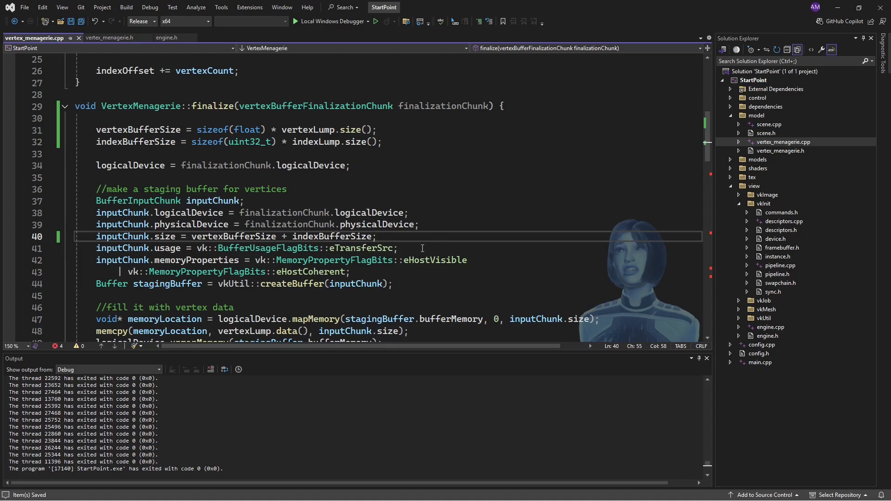
mouse_move(444, 268)
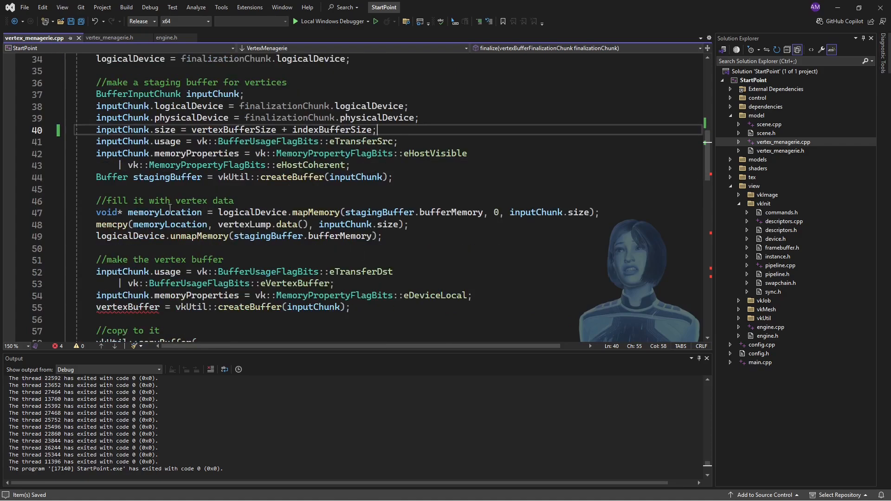
mouse_move(392, 204)
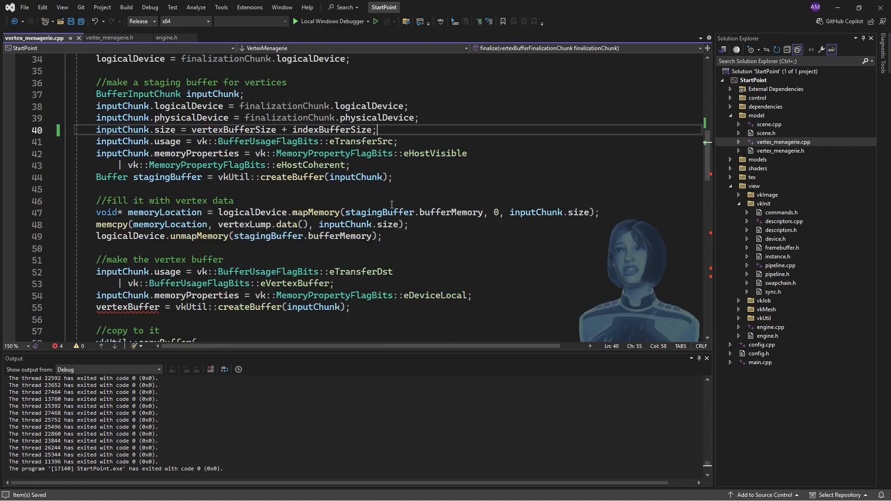
- Declare vk::DeviceSize offset = 0 before the vertex-data fill
type("vk")
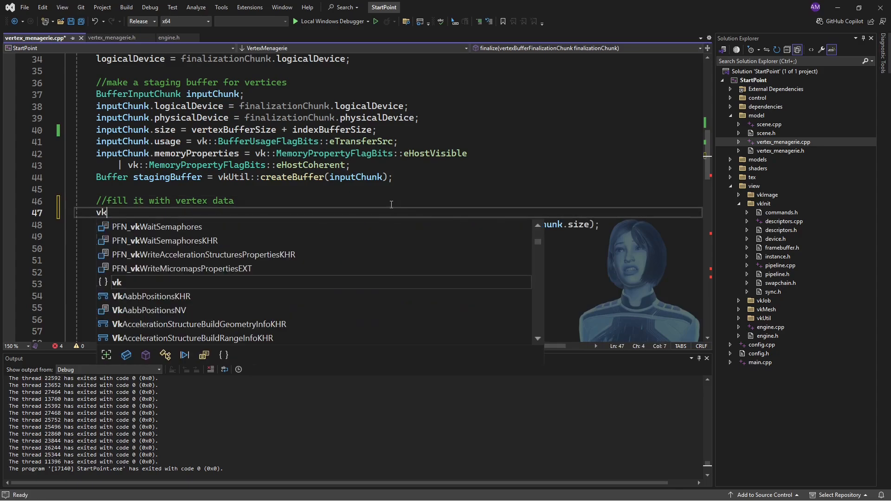
type("::DeviceSize off")
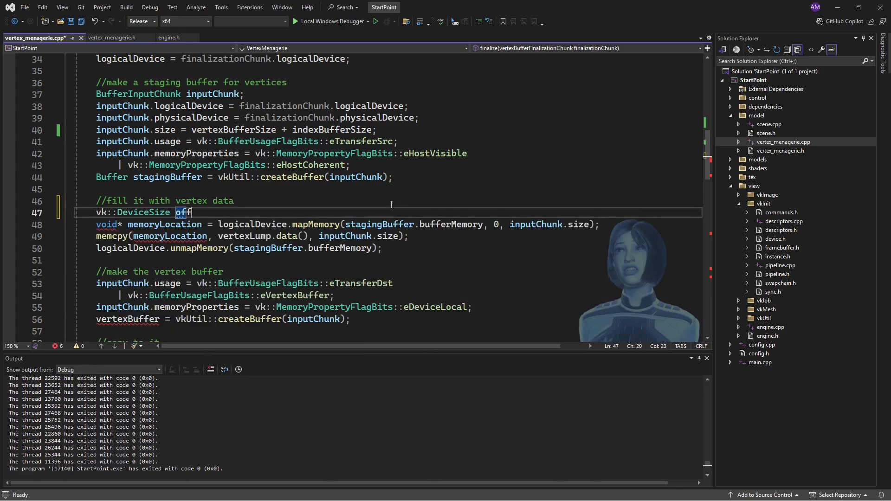
type("set =")
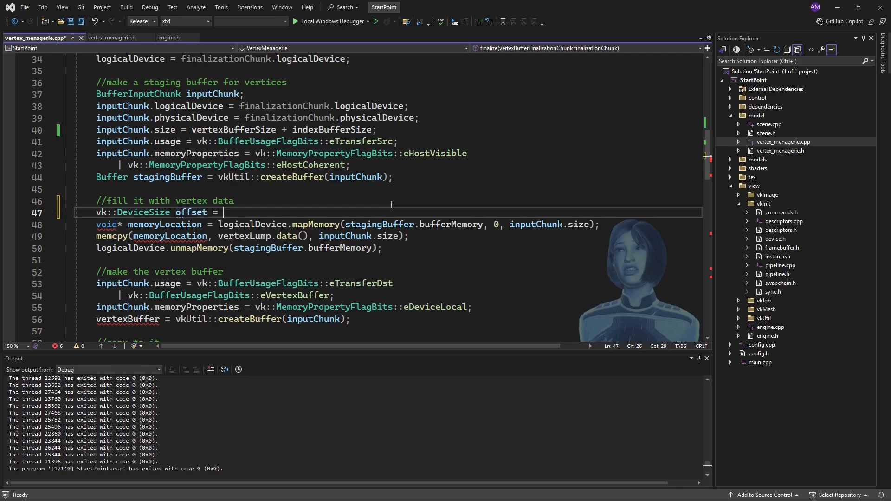
type("0;")
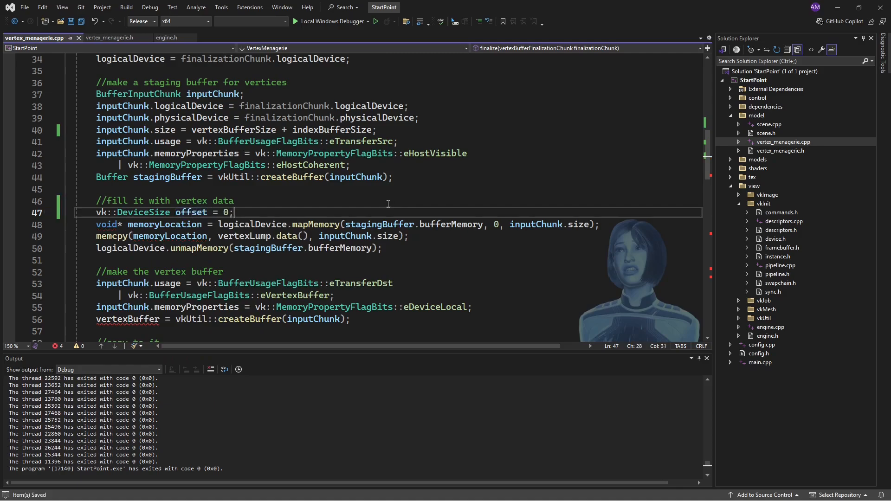
mouse_move(316, 223)
type("offset")
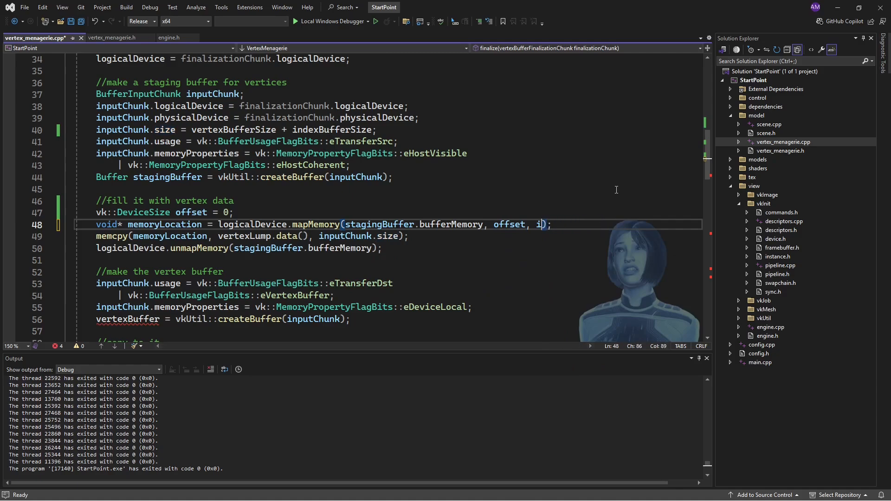
- Map and memcpy exactly vertexBufferSize bytes for the vertex data instead of inputChunk.size
type("ertexBufferSize")
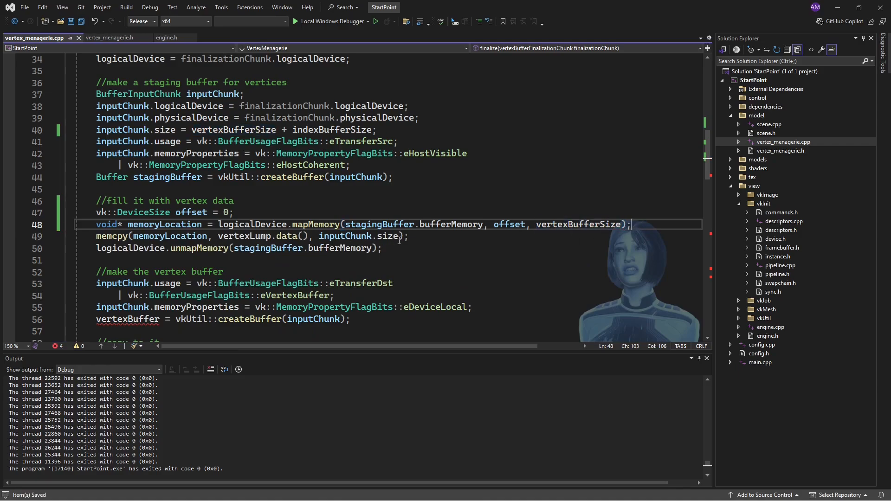
double_click(578, 224)
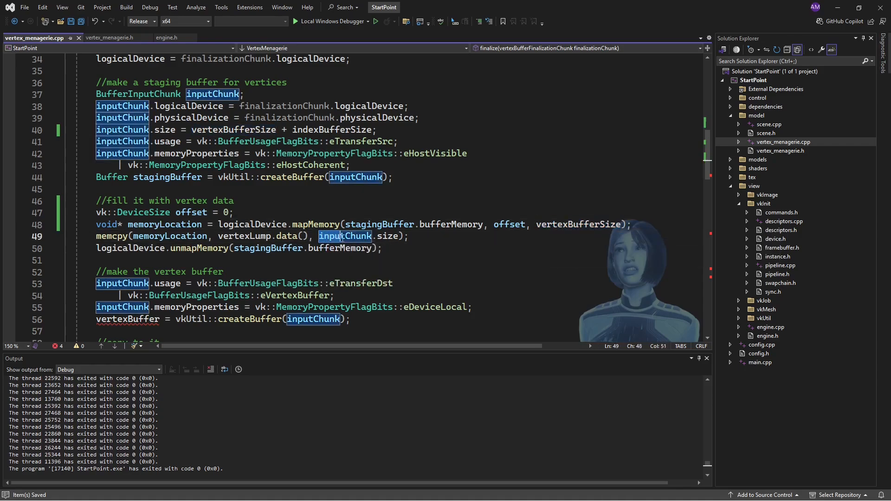
type("vertexBufferSize")
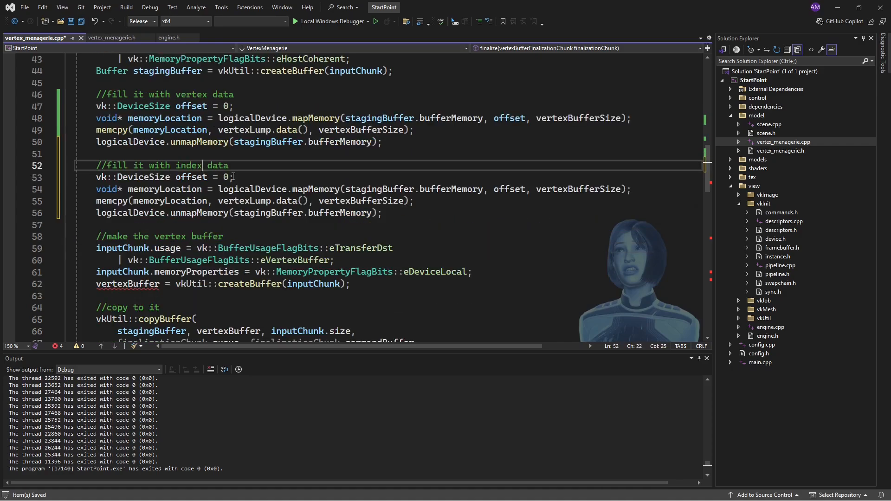
- In the index-data block, reassign offset = vertexBufferSize and copy indexLump with indexBufferSize
key("Backspace")
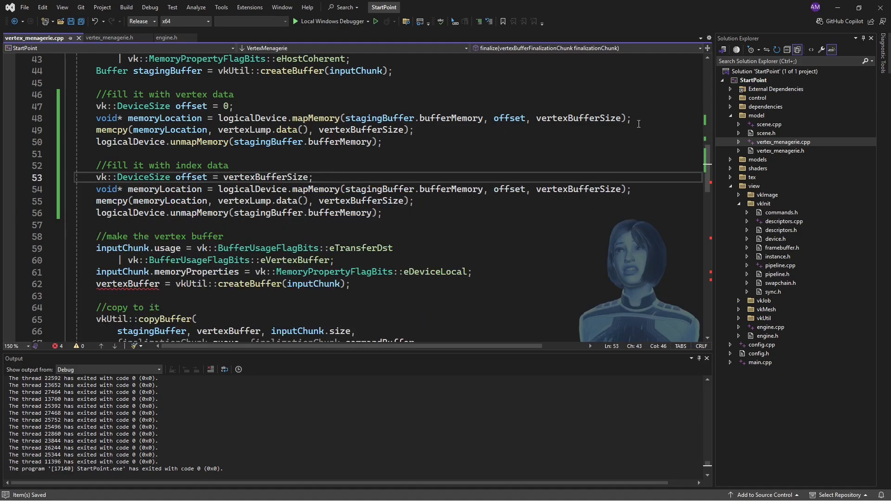
double_click(578, 189)
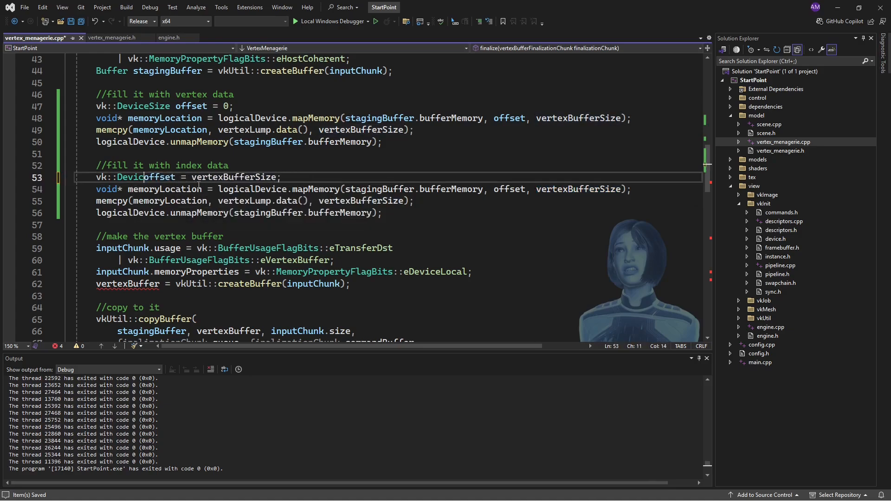
type("indexBufferSize")
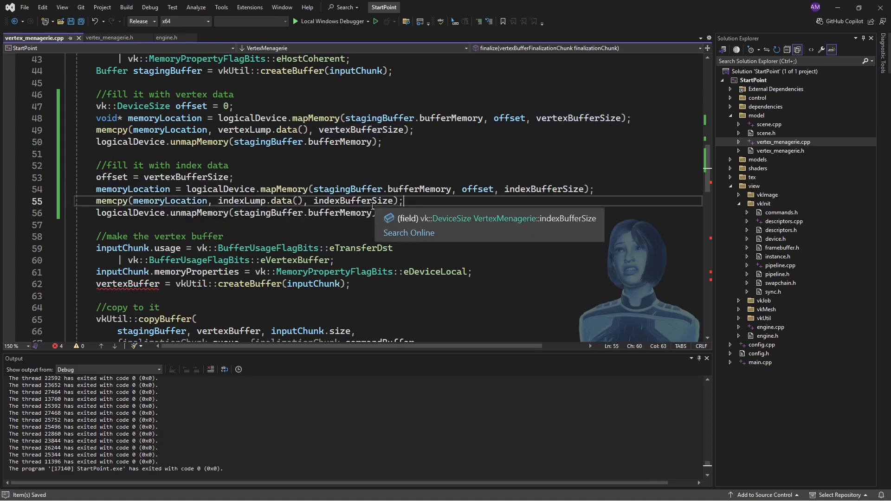
mouse_move(411, 208)
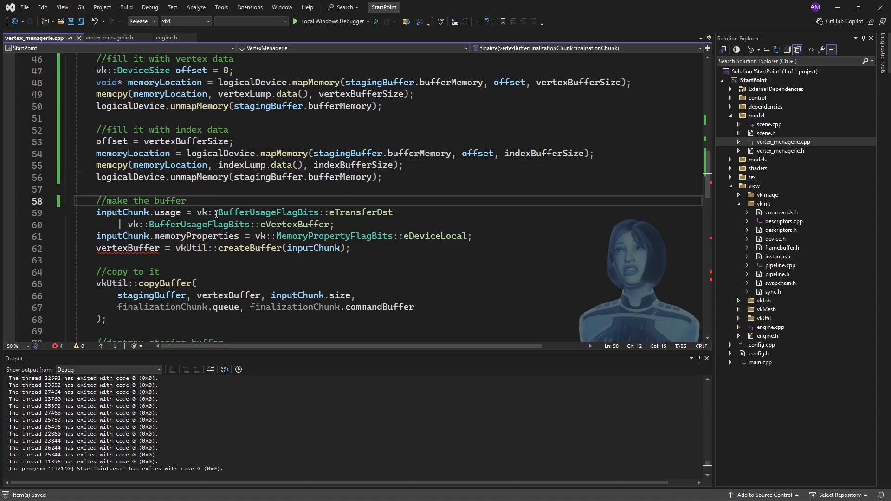
- Add vk::BufferUsageFlagBits::eIndexBuffer to the device buffer's usage flags
double_click(294, 224)
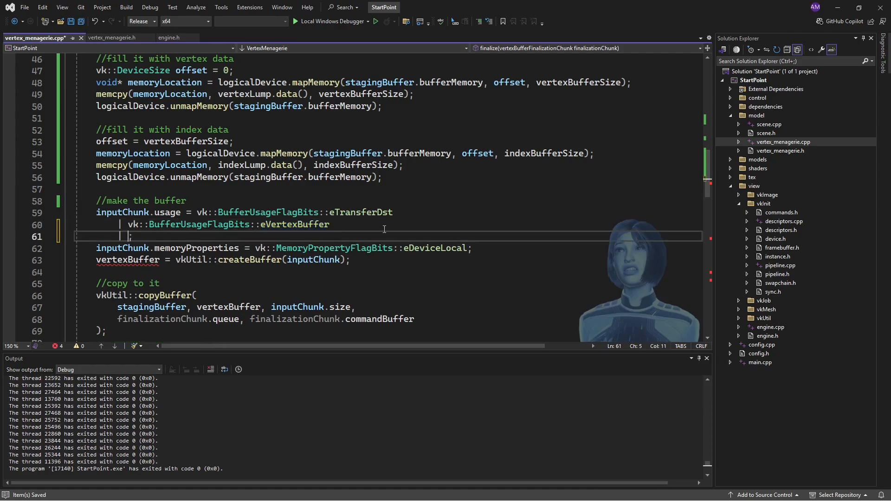
type("vk::BufferUsageFlagBits::e")
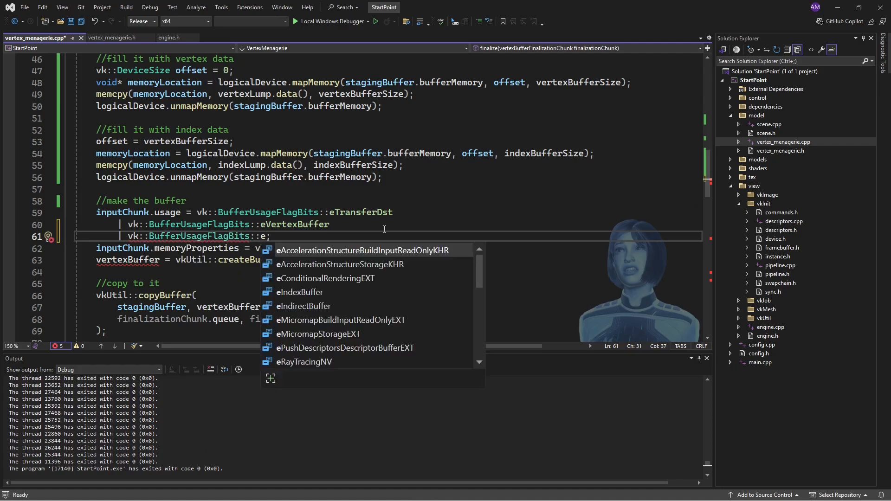
type("IndexBuffer")
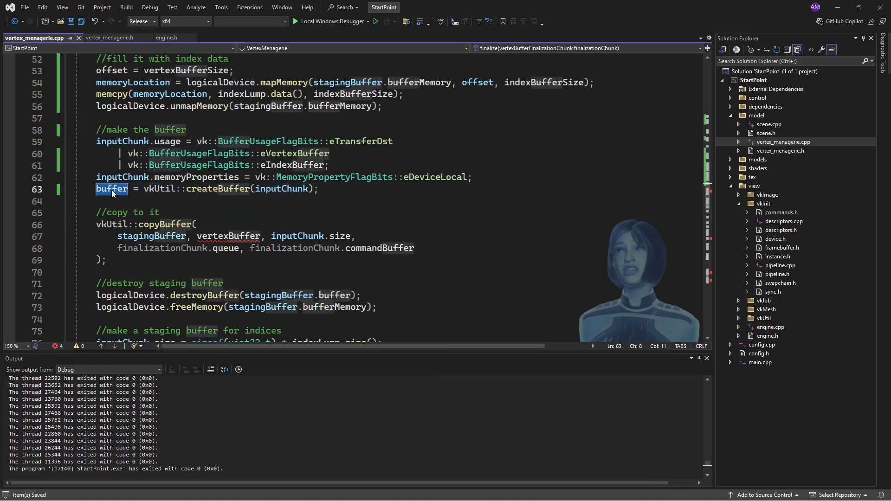
- Make buffer the createBuffer result and copyBuffer destination in place of vertexBuffer
double_click(228, 236)
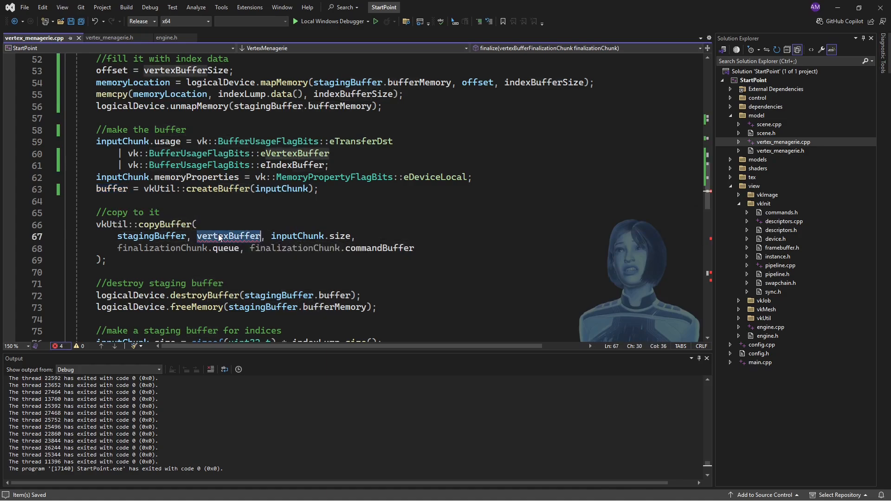
type("buffer")
left_click(386, 320)
type("vertexLump.clear();")
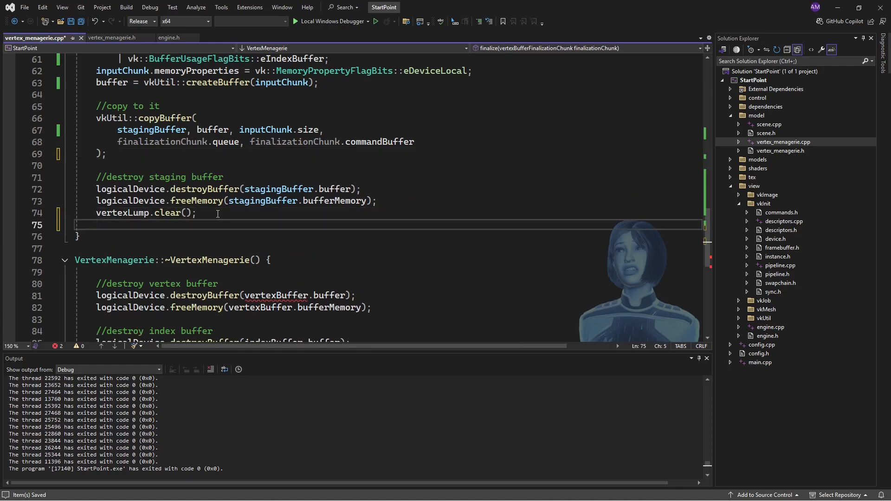
- Add indexLump.clear(); after vertexLump.clear(); at the end of finalize
type("i")
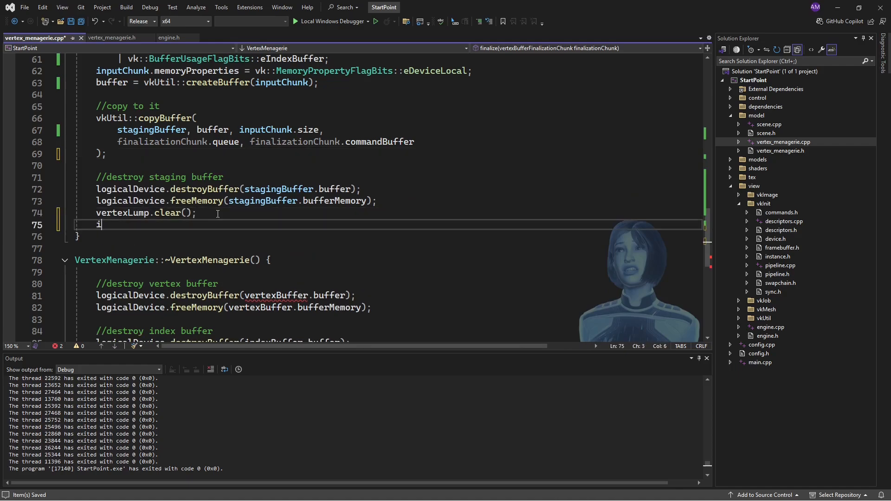
type("ndex")
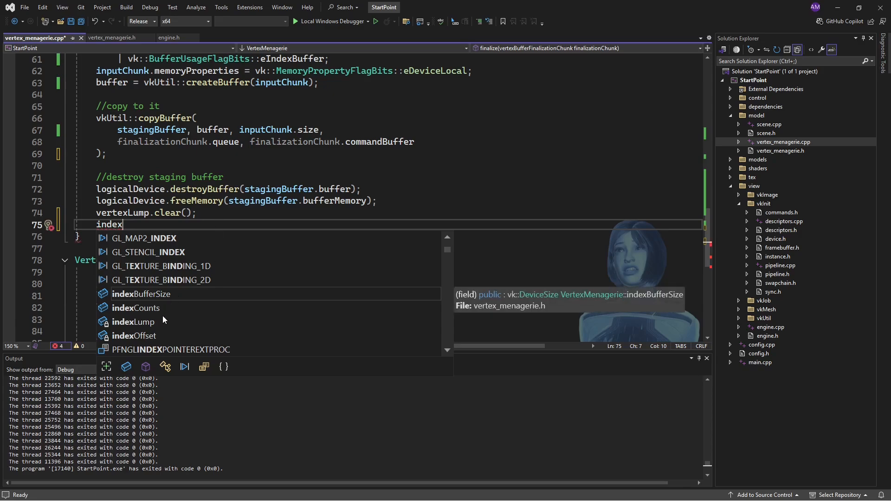
type("Lump.")
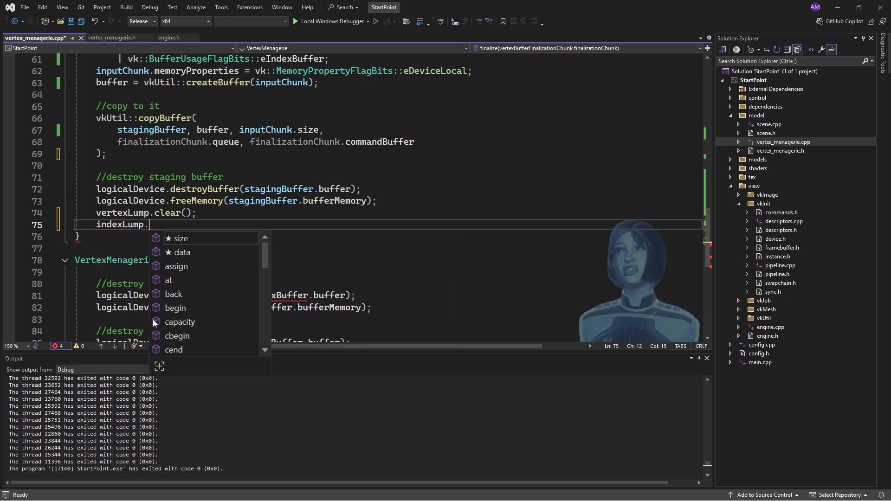
type("clear()")
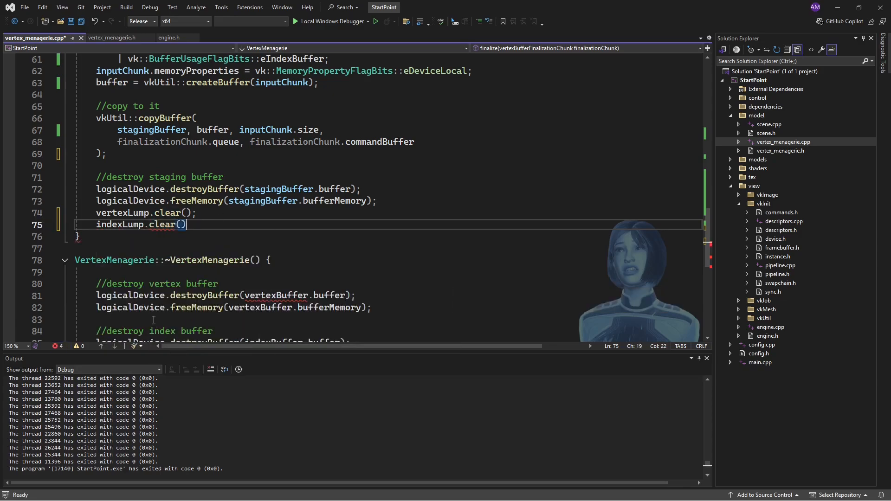
type(";")
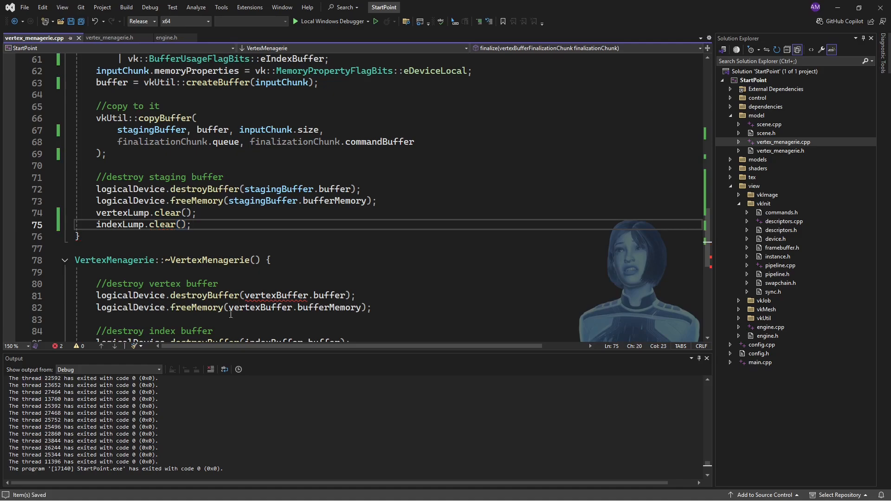
scroll("down", 3)
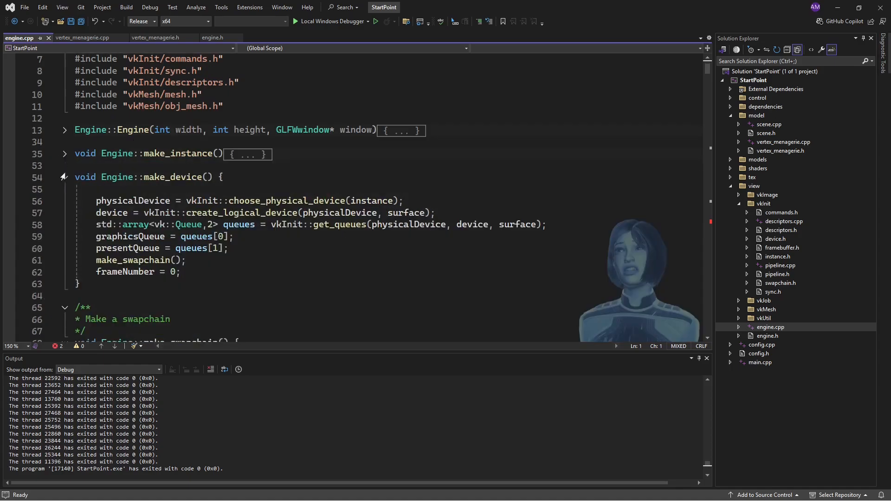
- Bring engine.cpp's Engine::prepare_scene into view with its vertexBuffer and indexBuffer bindings
left_click(65, 176)
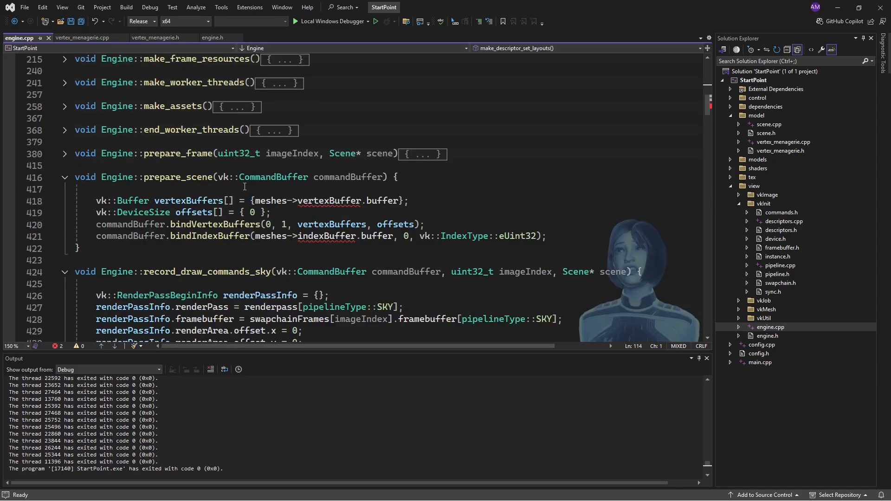
mouse_move(379, 215)
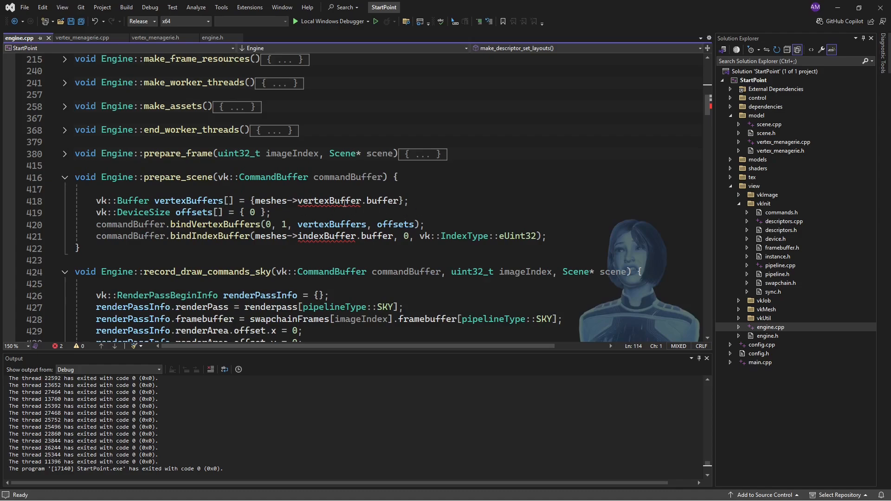
mouse_move(169, 233)
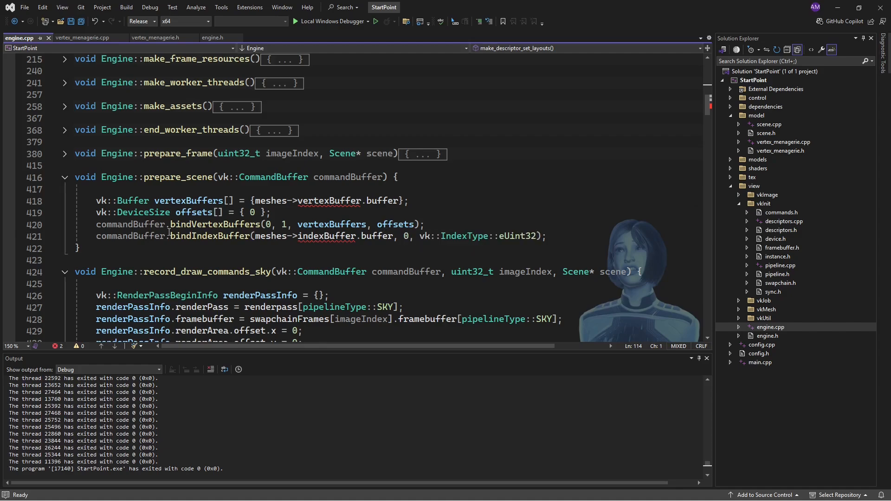
left_click(548, 236)
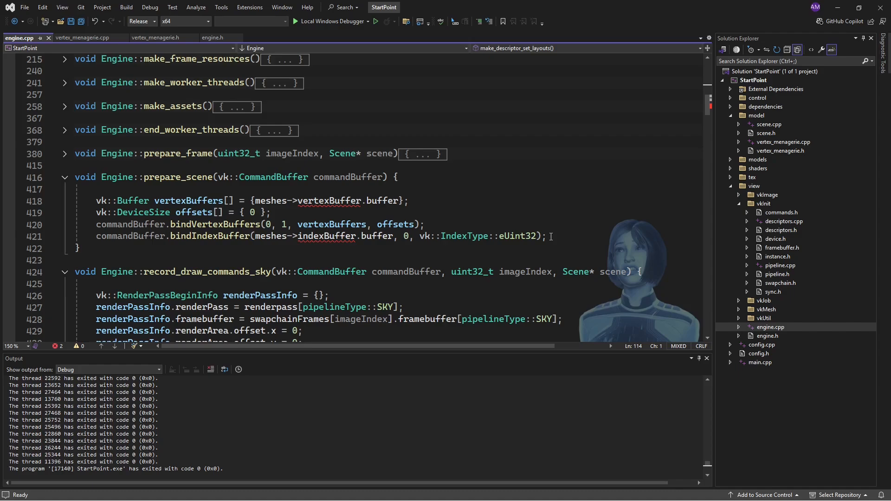
- Use meshes->buffer.buffer in prepare_scene's vertexBuffers array
double_click(328, 200)
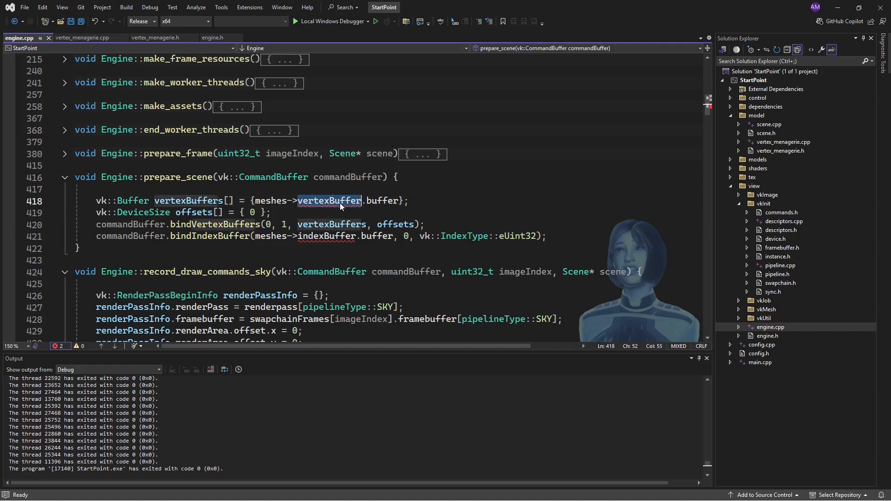
type("buffer")
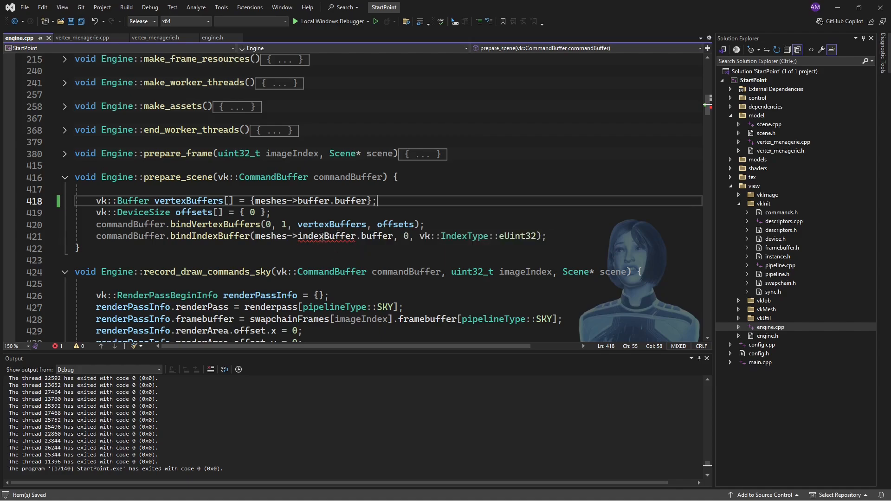
mouse_move(326, 236)
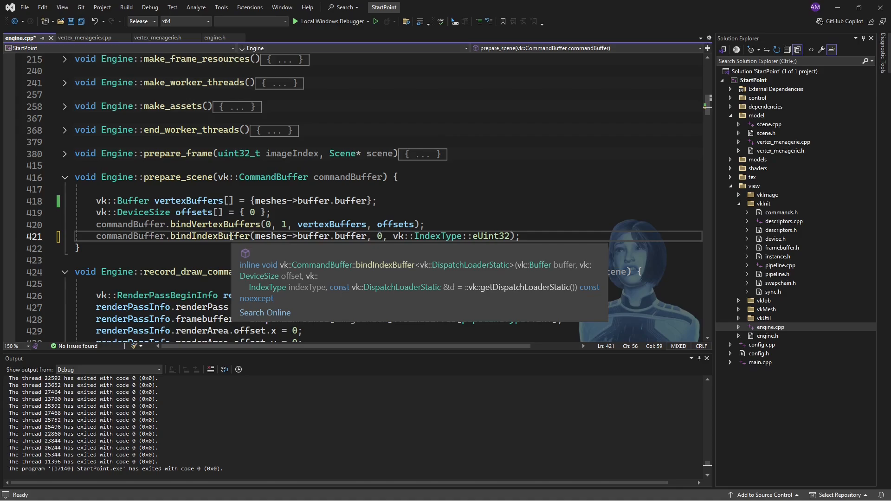
- Bind the index buffer from meshes->buffer.buffer at offset meshes->vertexBufferSize and save engine.cpp
type("meshes-")
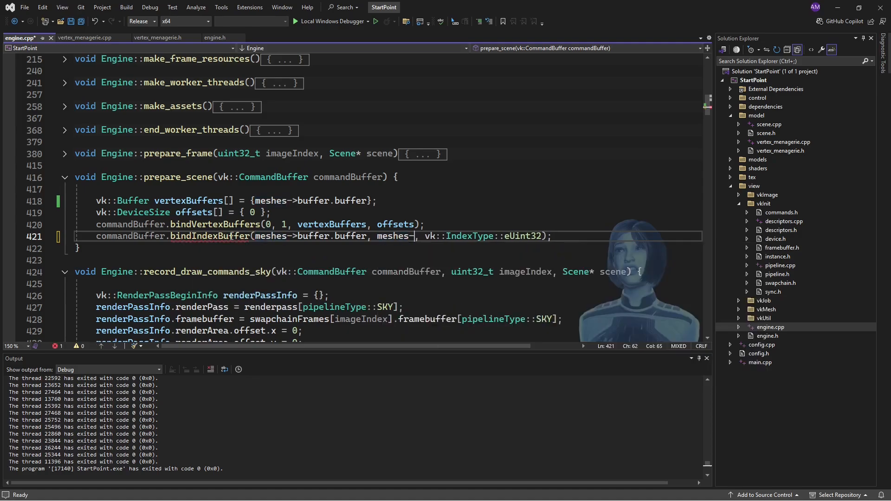
type(">vertexBufferSize")
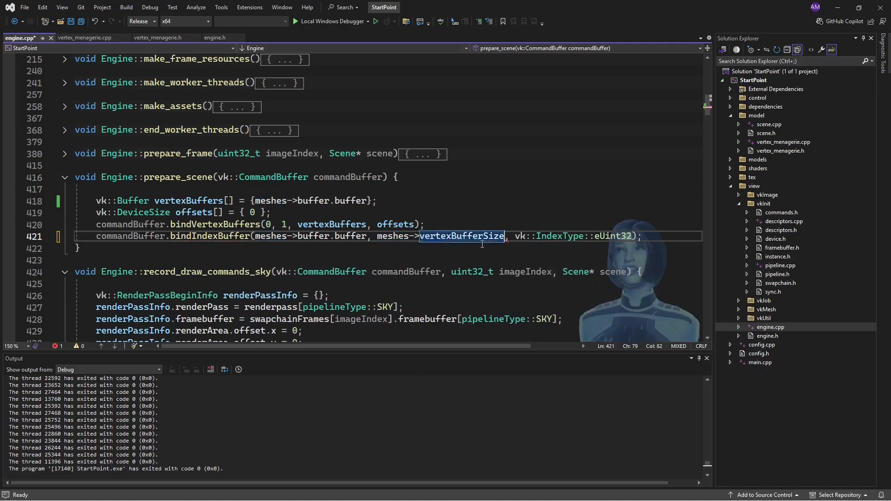
left_click(654, 236)
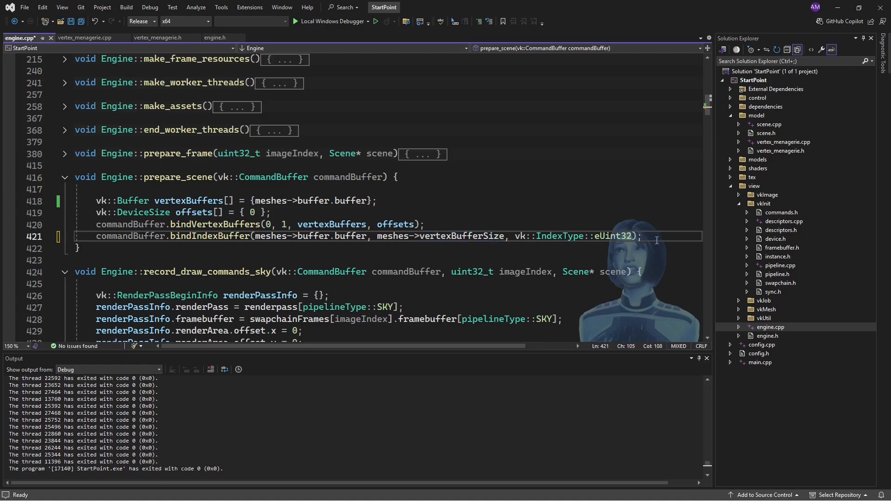
key("ctrl+s")
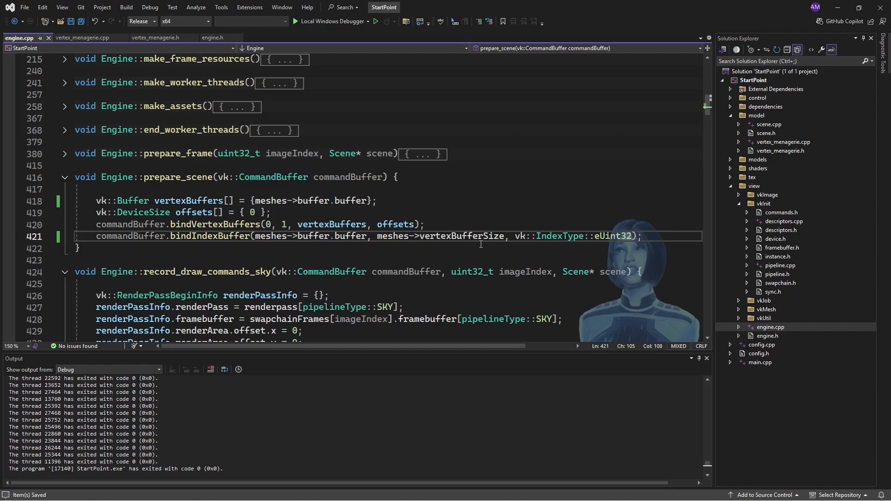
mouse_move(420, 244)
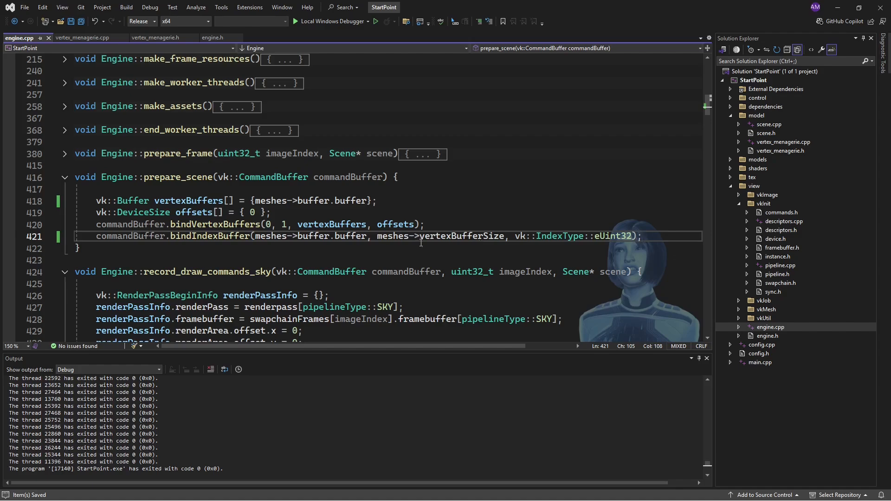